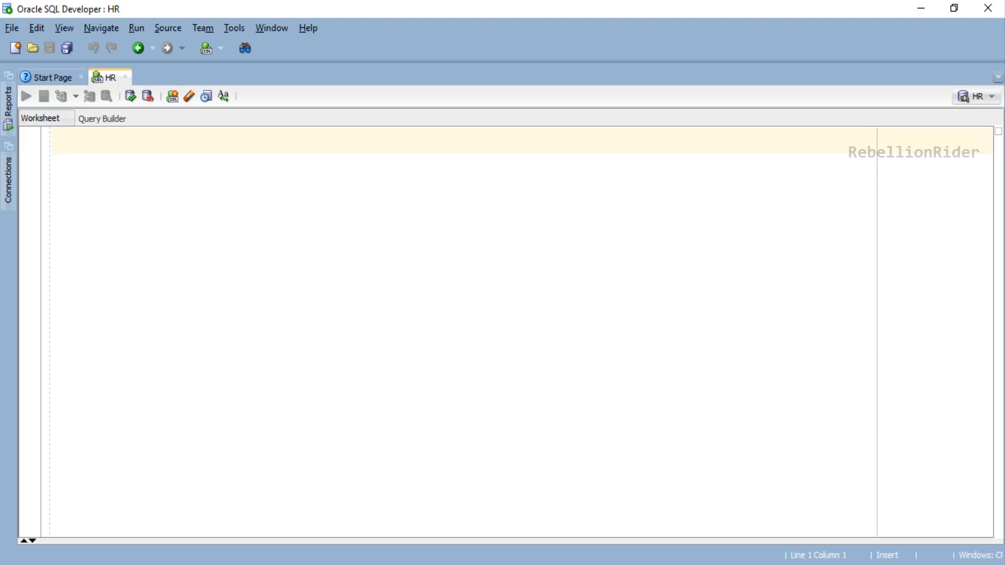
# Enable server output and declare exp_cur, the nt_fName VARCHAR2(20) table type, and fname
pyautogui.write('SET SERVEROUTPUT ON;')
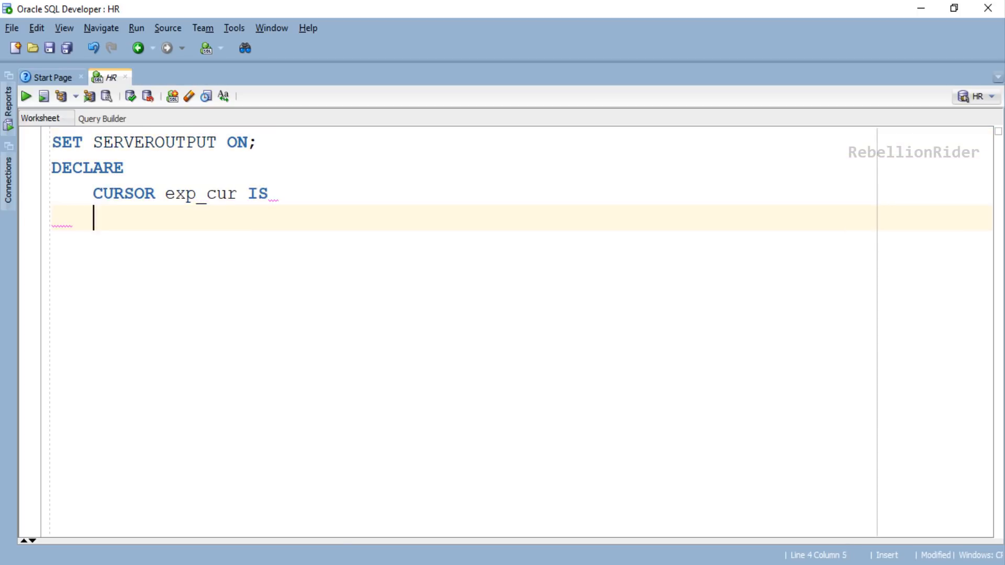
pyautogui.write('SELECT first_name FROM emplo')
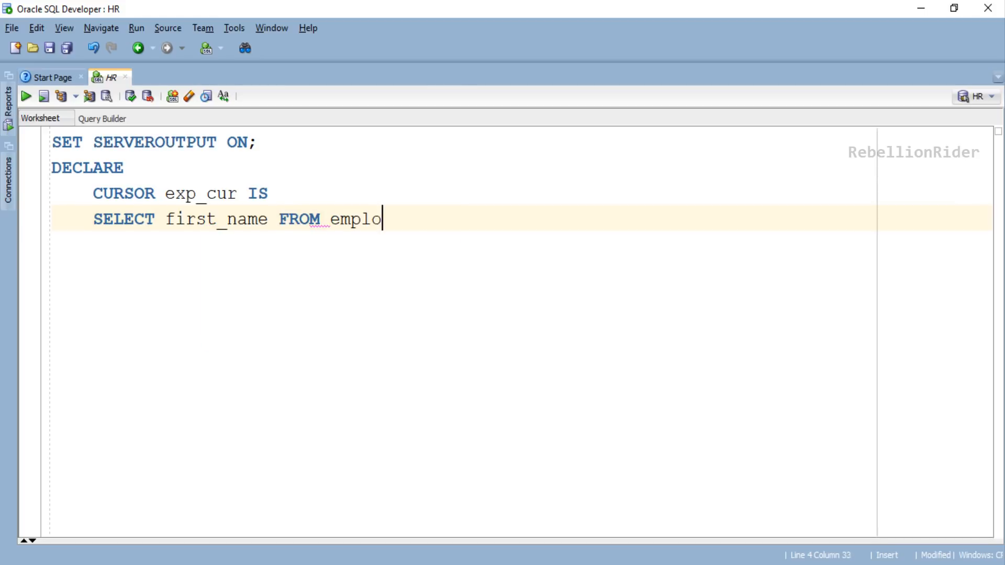
pyautogui.write('yees;')
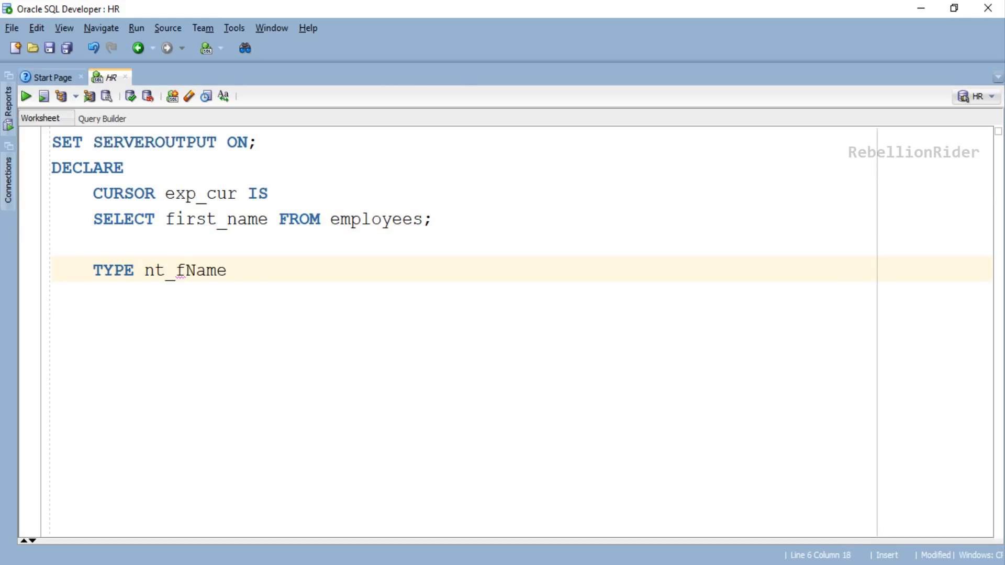
pyautogui.write('IS TABLE OF VARCHAR2')
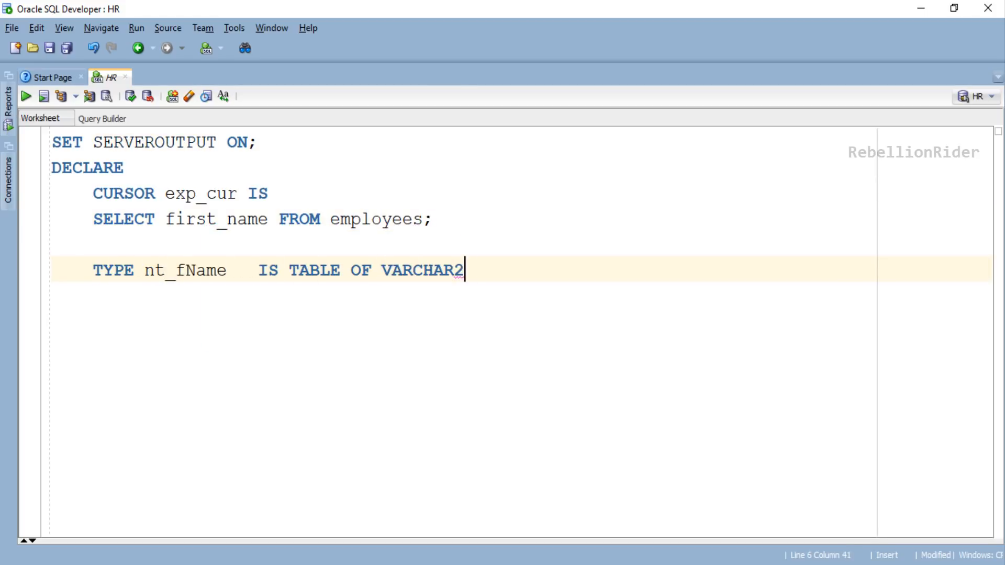
pyautogui.write('(20);')
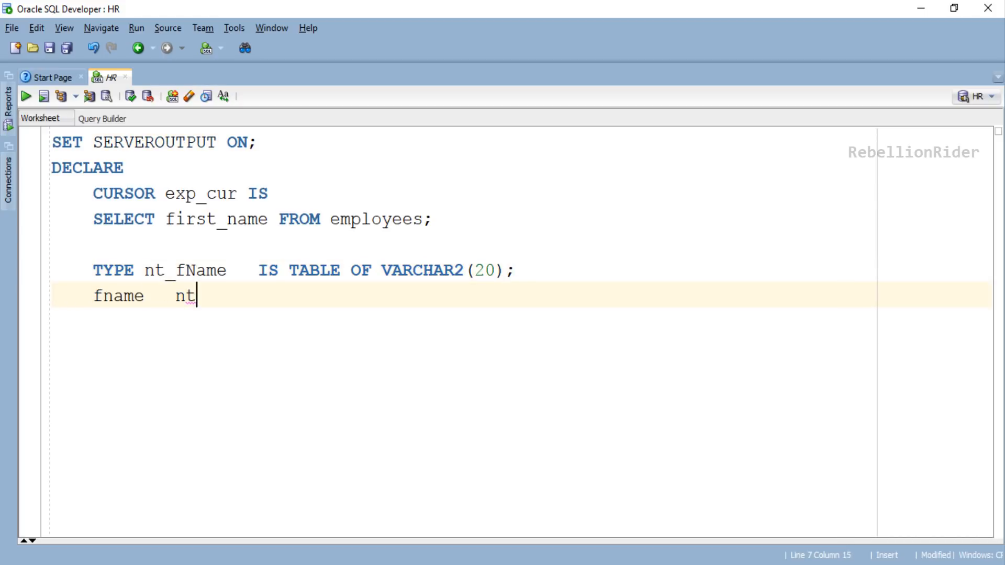
pyautogui.write('_fName;')
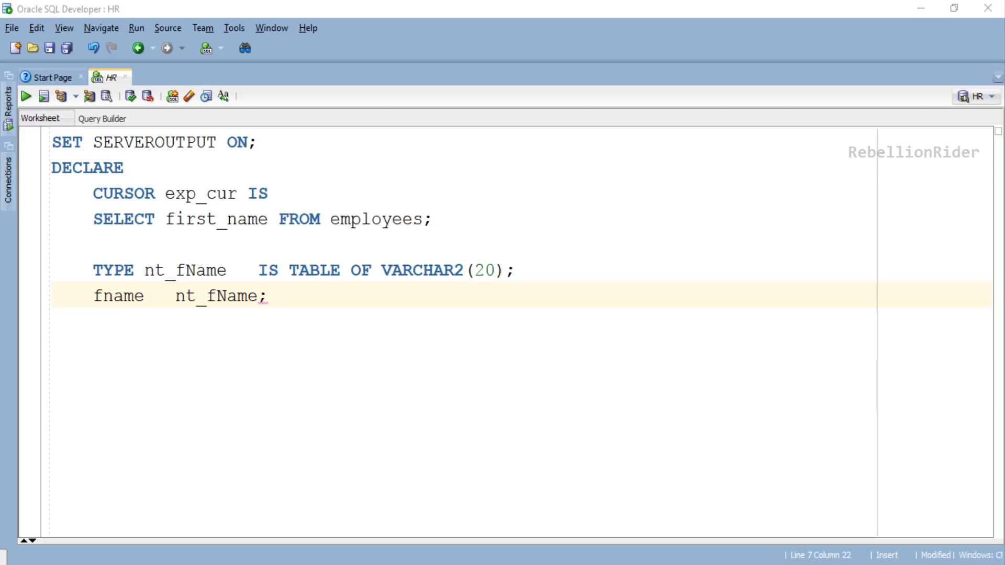
pyautogui.moveTo(94, 193); pyautogui.dragTo(271, 296)
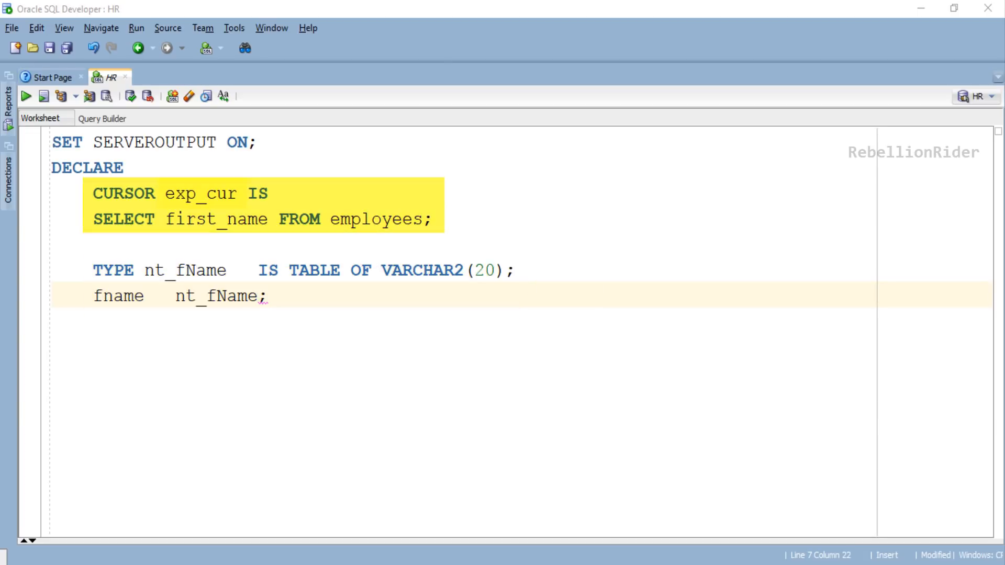
pyautogui.doubleClick(199, 193)
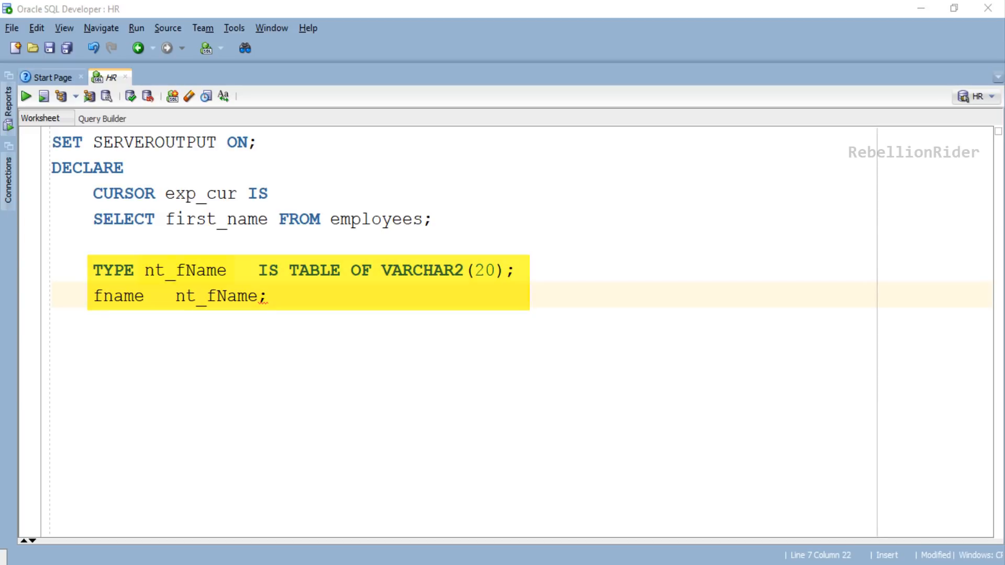
pyautogui.doubleClick(185, 270)
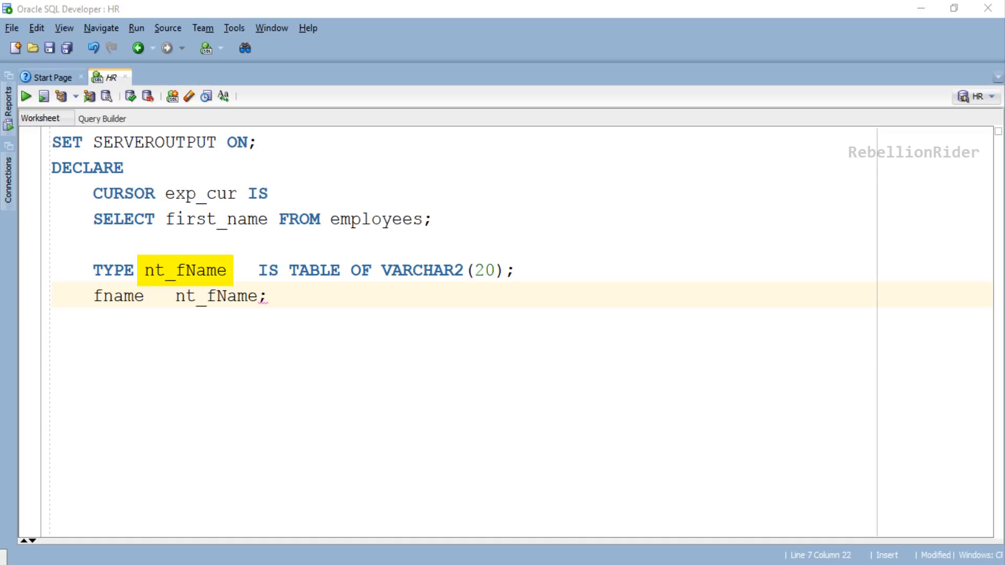
pyautogui.doubleClick(119, 297)
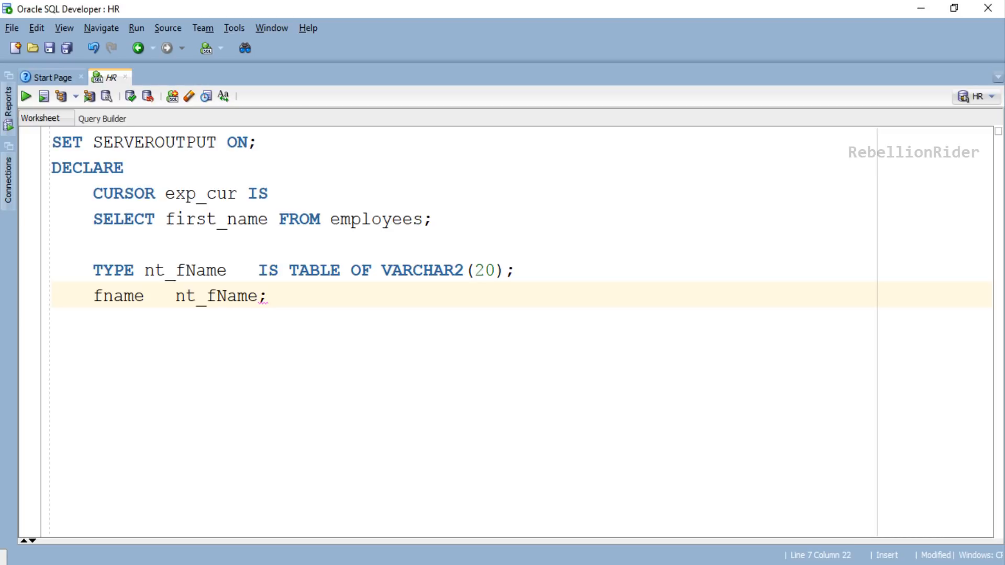
# Write BEGIN, OPEN exp_cur; and FETCH exp_cur BULK COLLECT INTO fname LIMIT 10;
pyautogui.write('BEGIN')
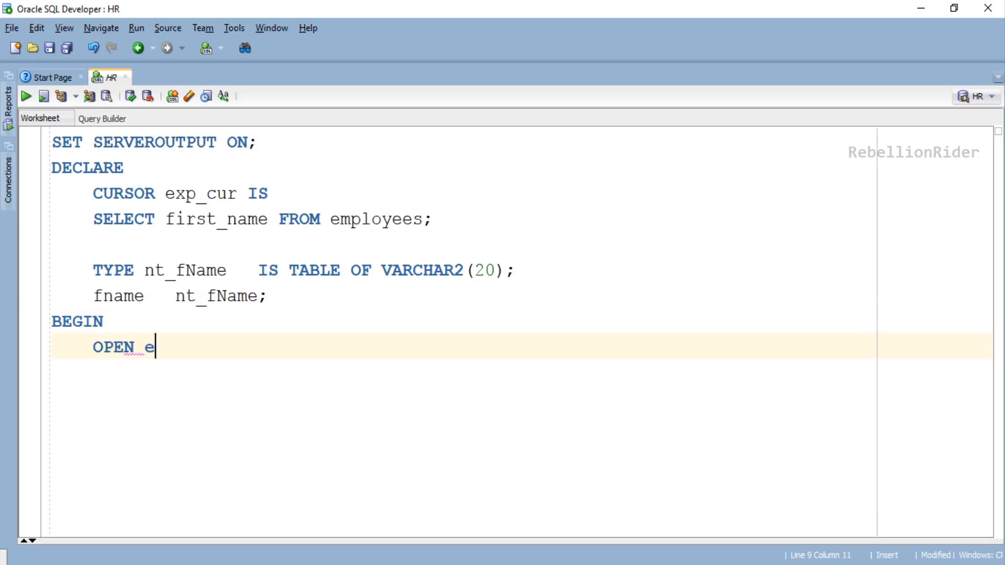
pyautogui.write('xp_cur;')
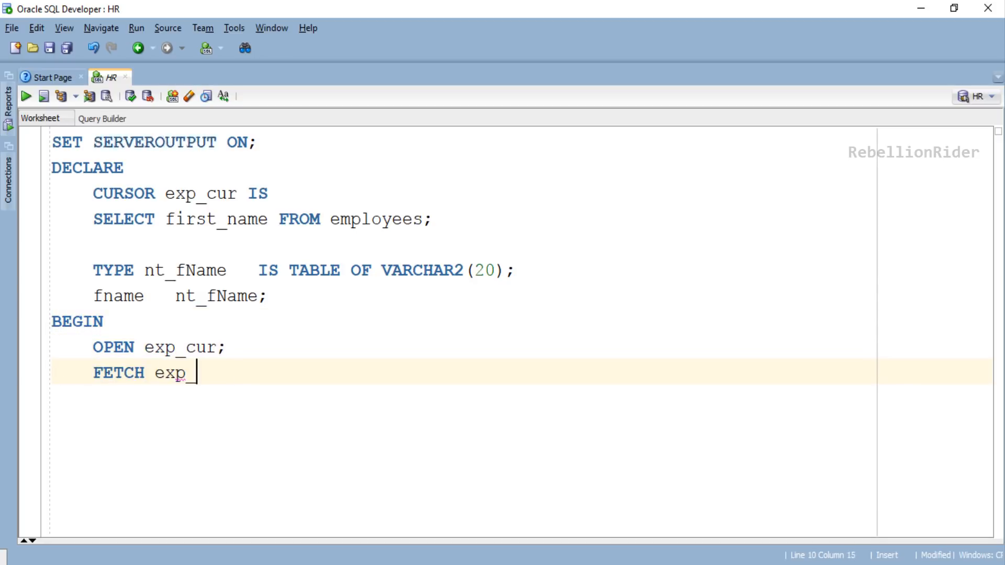
pyautogui.write('cur BULK COLLECT INTO f')
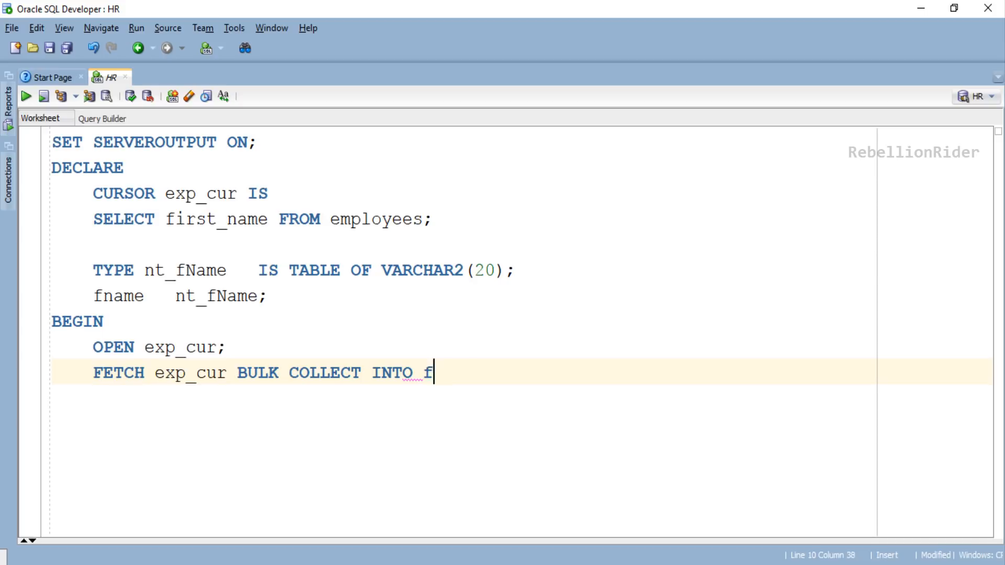
pyautogui.write('name LIMIT 10;')
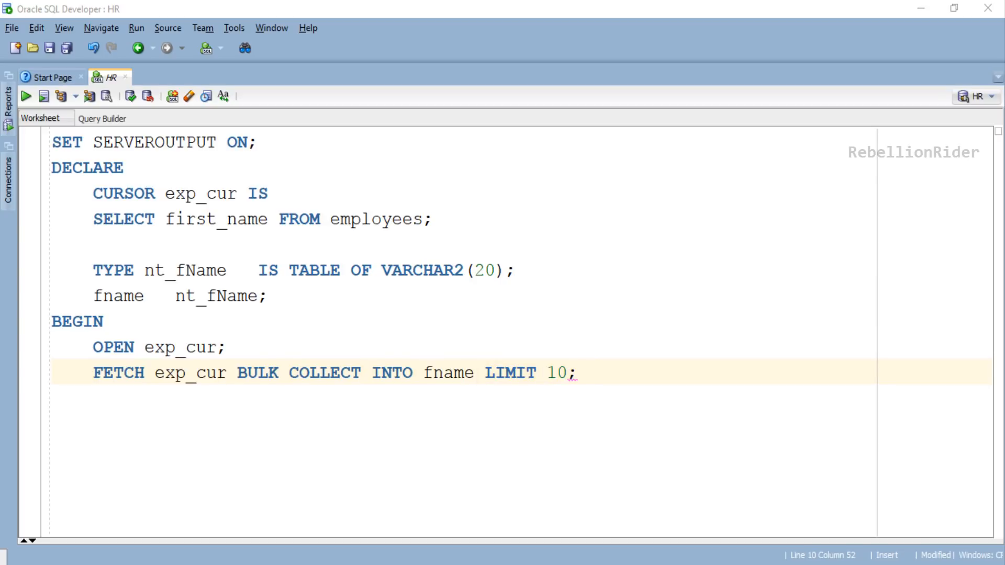
pyautogui.doubleClick(189, 372)
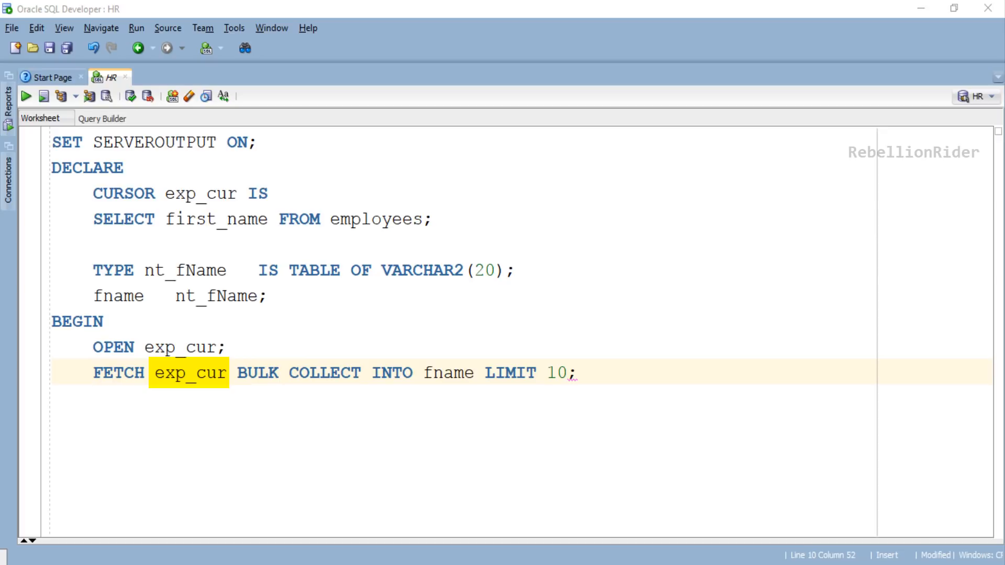
pyautogui.doubleClick(189, 270)
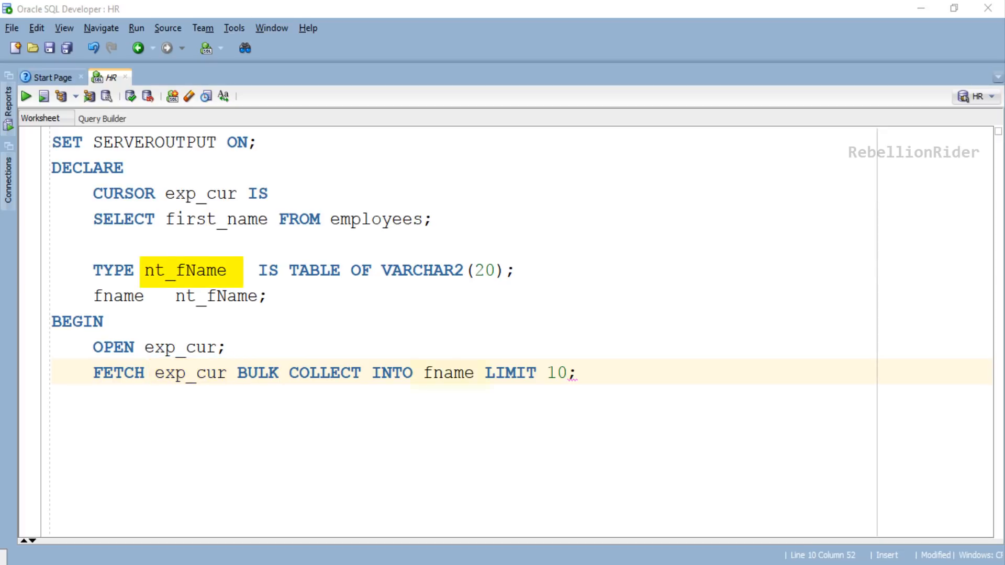
pyautogui.doubleClick(448, 373)
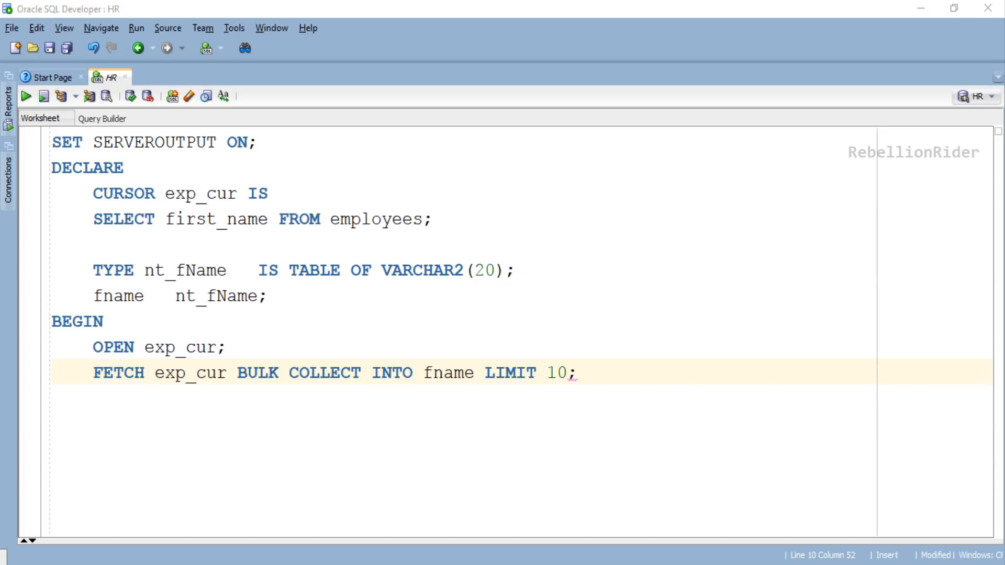
pyautogui.moveTo(481, 373); pyautogui.dragTo(579, 372)
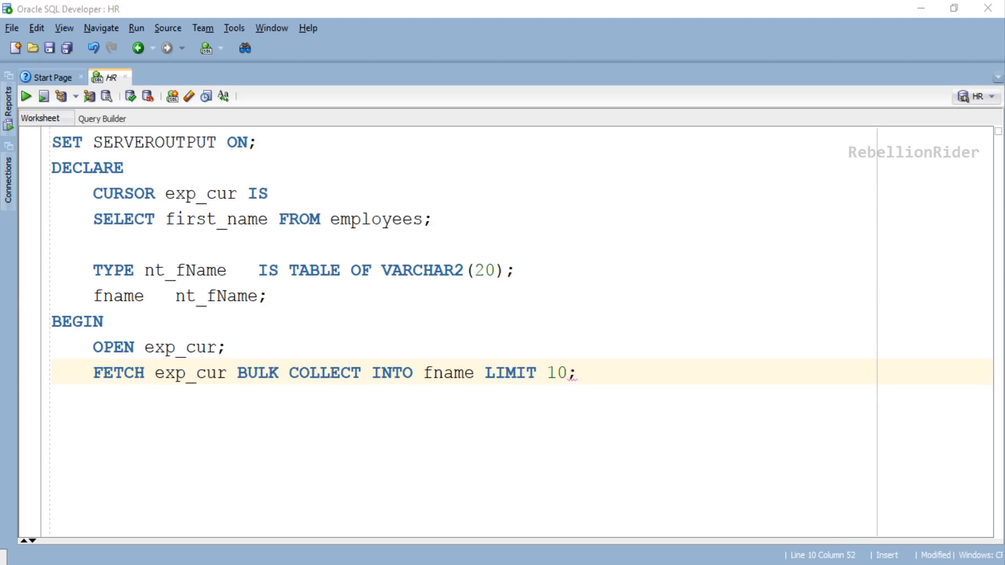
pyautogui.moveTo(933, 277)
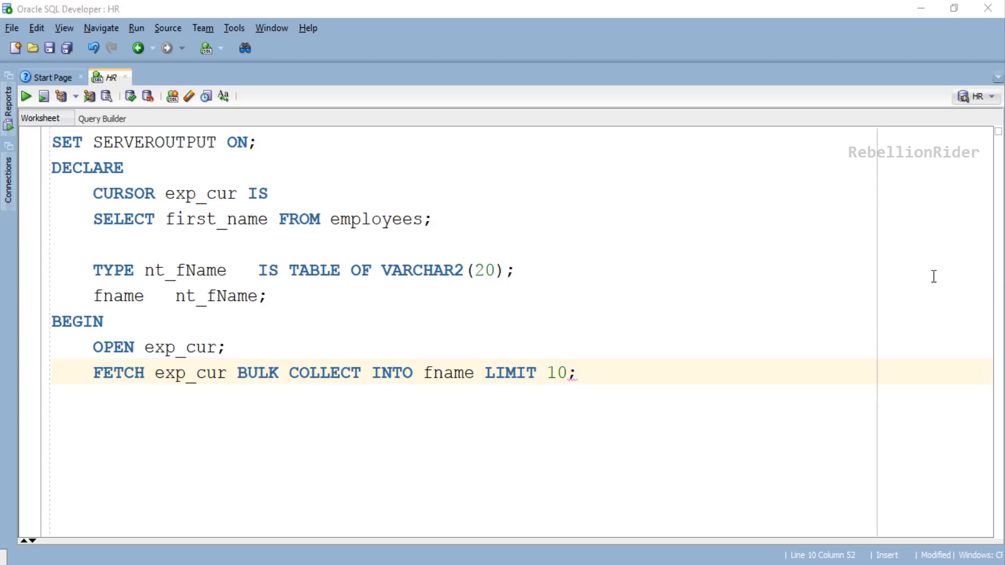
# Close exp_cur, loop printing idx and fname(idx) with PUT_LINE, then run the script
pyautogui.write('CLOSE exp_cur;')
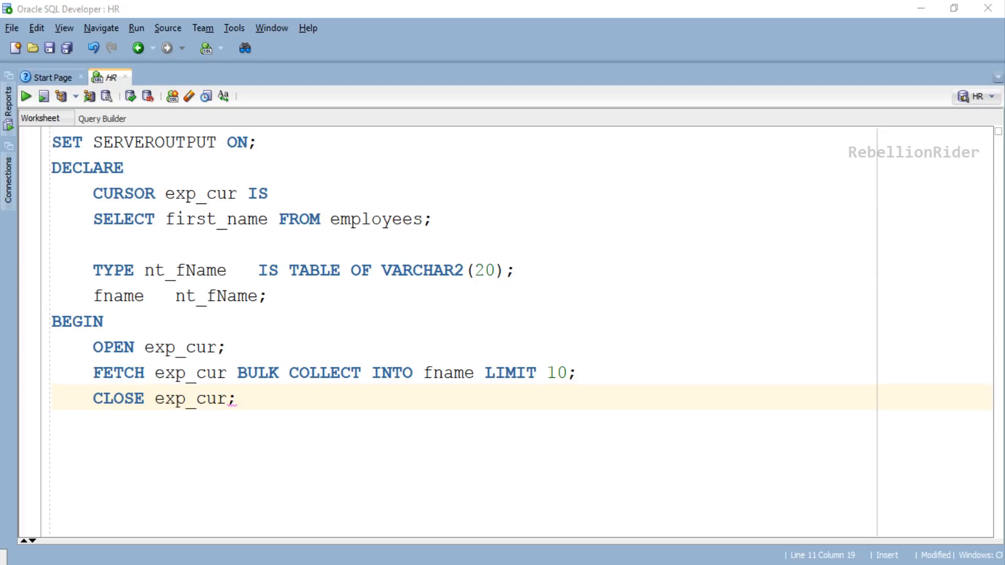
pyautogui.write('FOR idx IN')
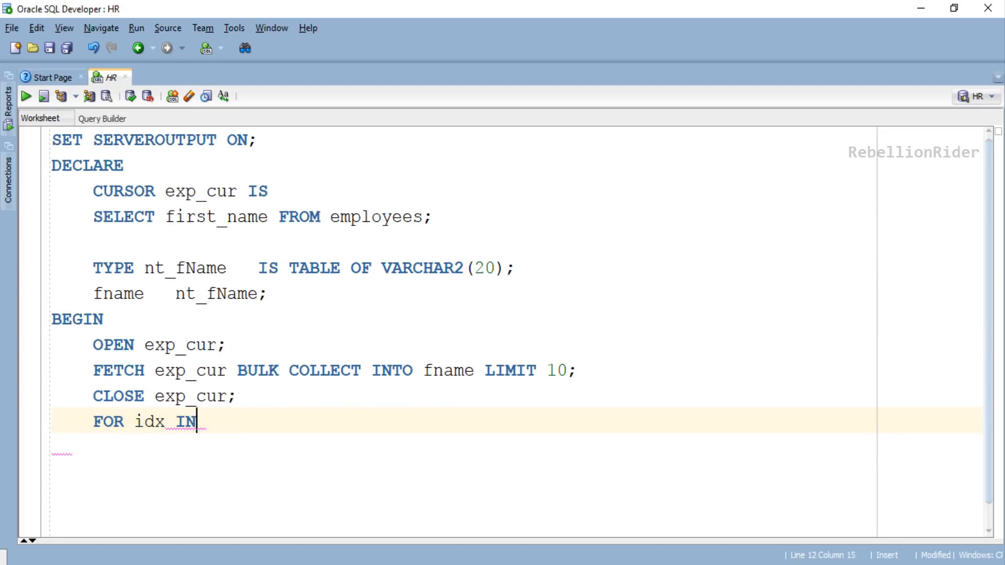
pyautogui.write('1..fname.COUNT')
pyautogui.write('DBMS_OUTPUT.PUT')
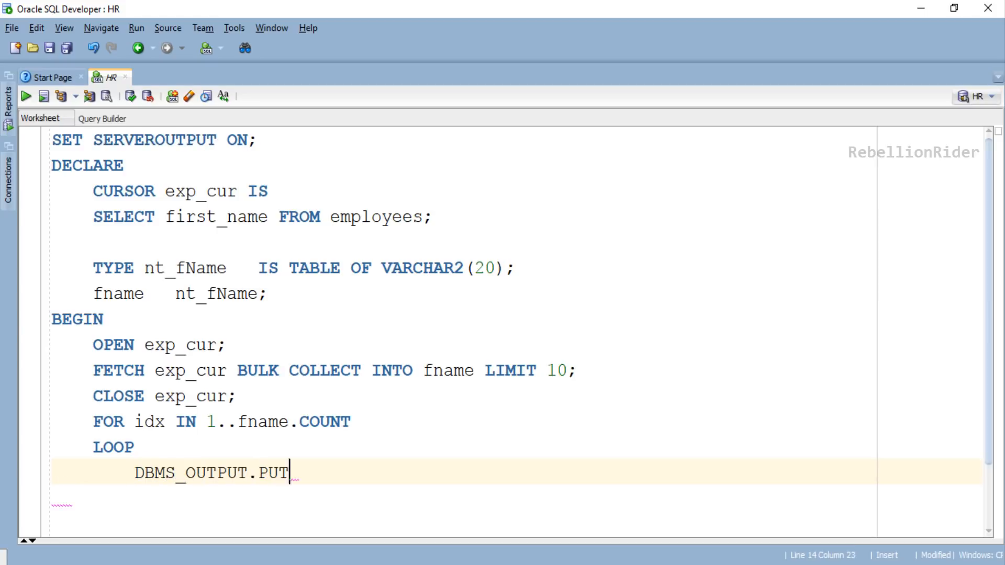
pyautogui.write("_LINE(idx||'")
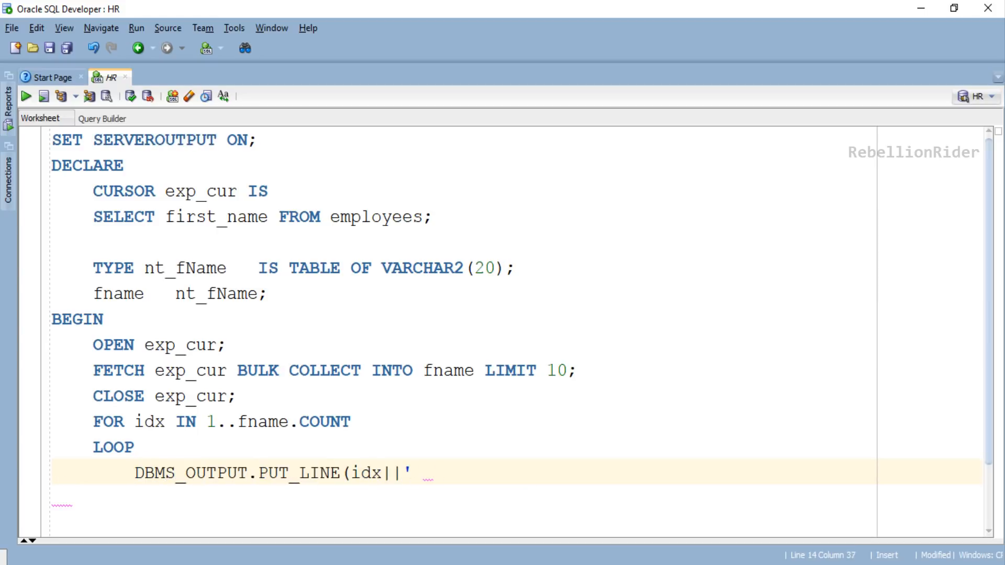
pyautogui.write("'||fname(idx) );")
pyautogui.click(514, 501)
pyautogui.write('END LOOP;')
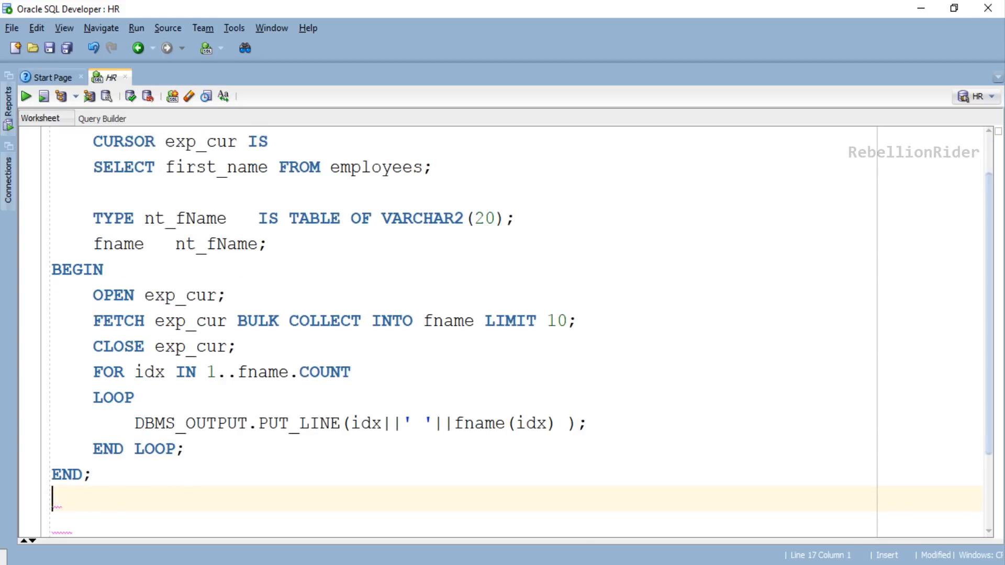
pyautogui.write('/')
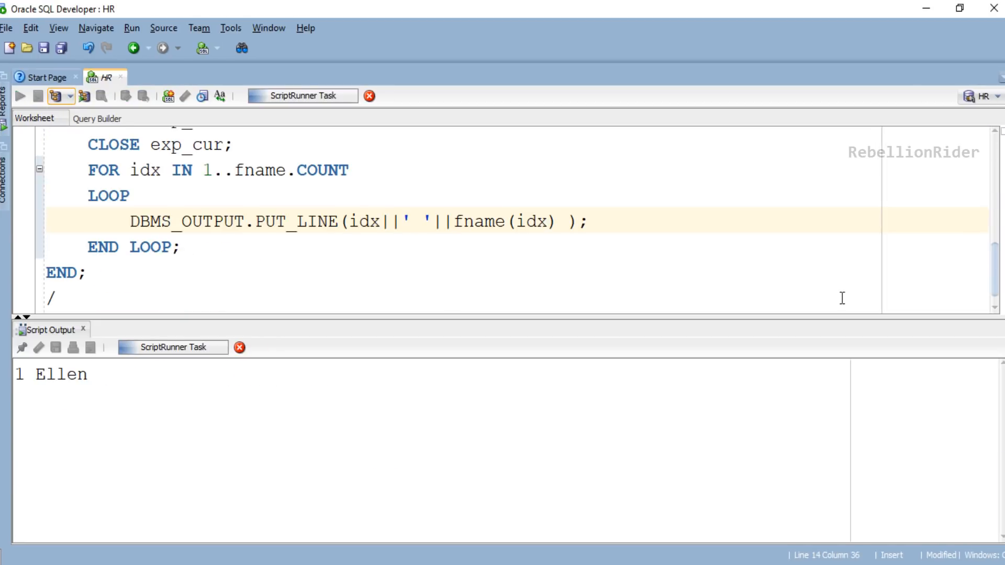
pyautogui.click(19, 96)
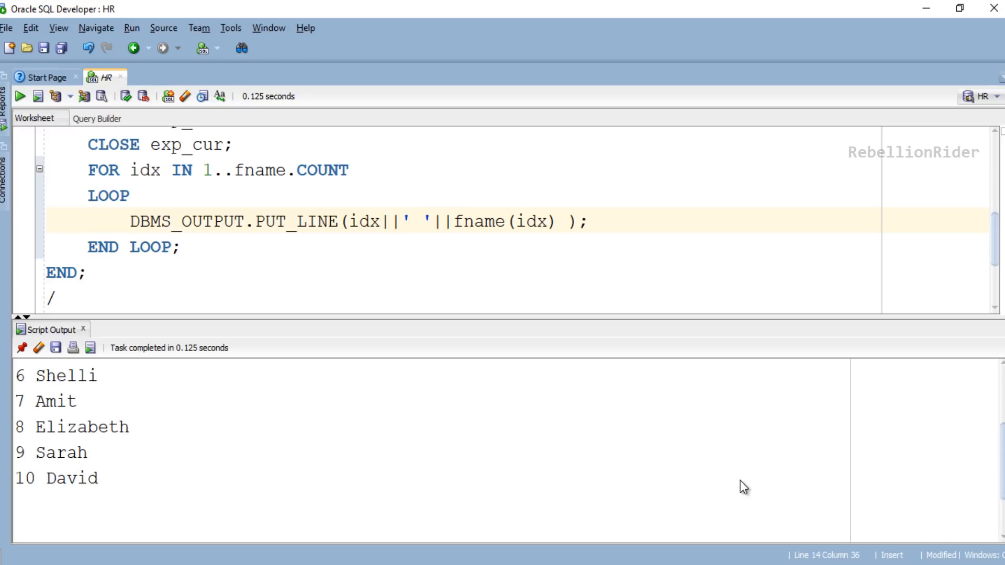
pyautogui.click(411, 221)
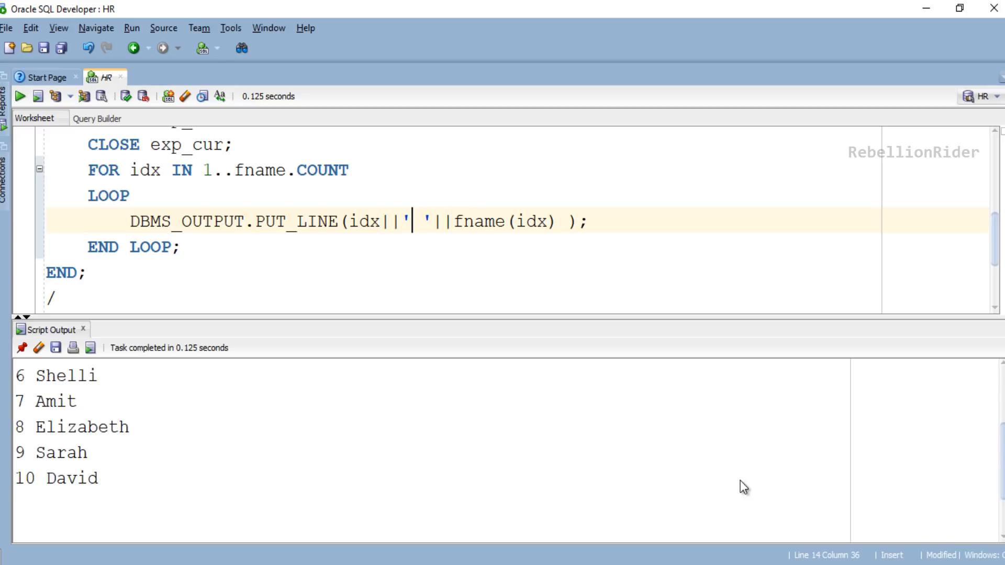